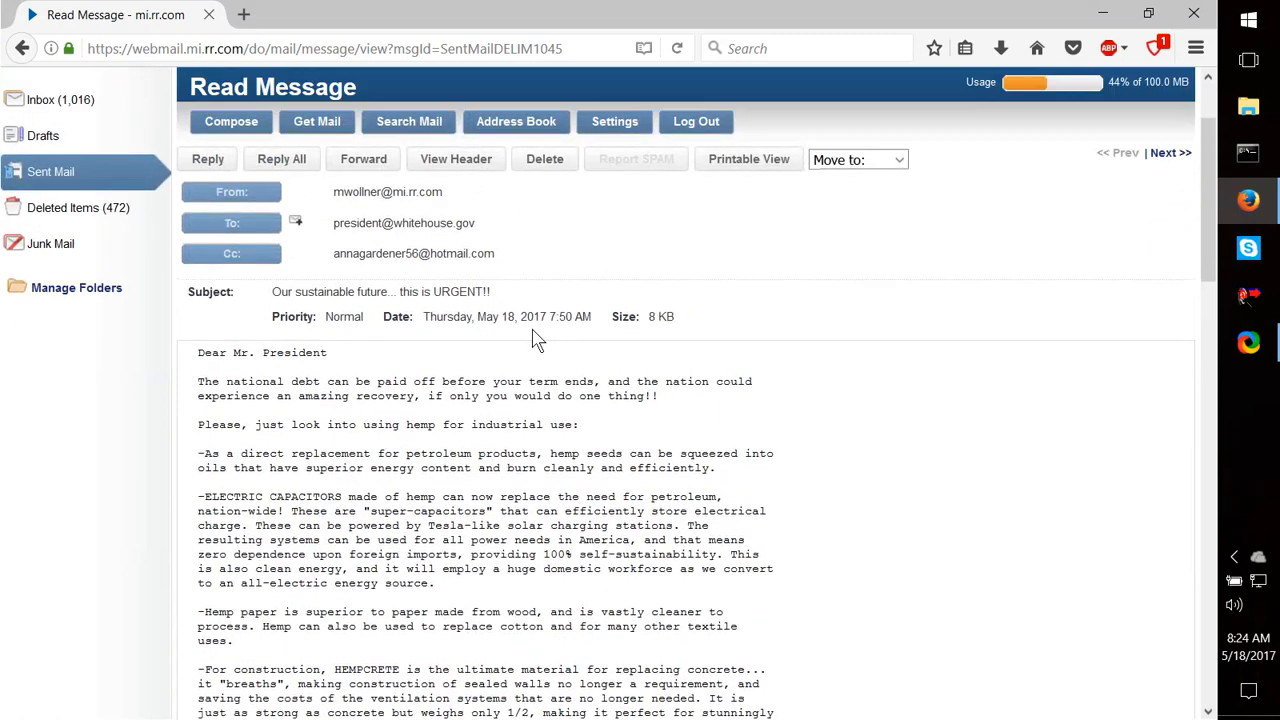
Scroll the Read Message page until the hemp email's body paragraphs fill the window
{"action": "scroll", "scroll_direction": "down", "scroll_amount": 3}
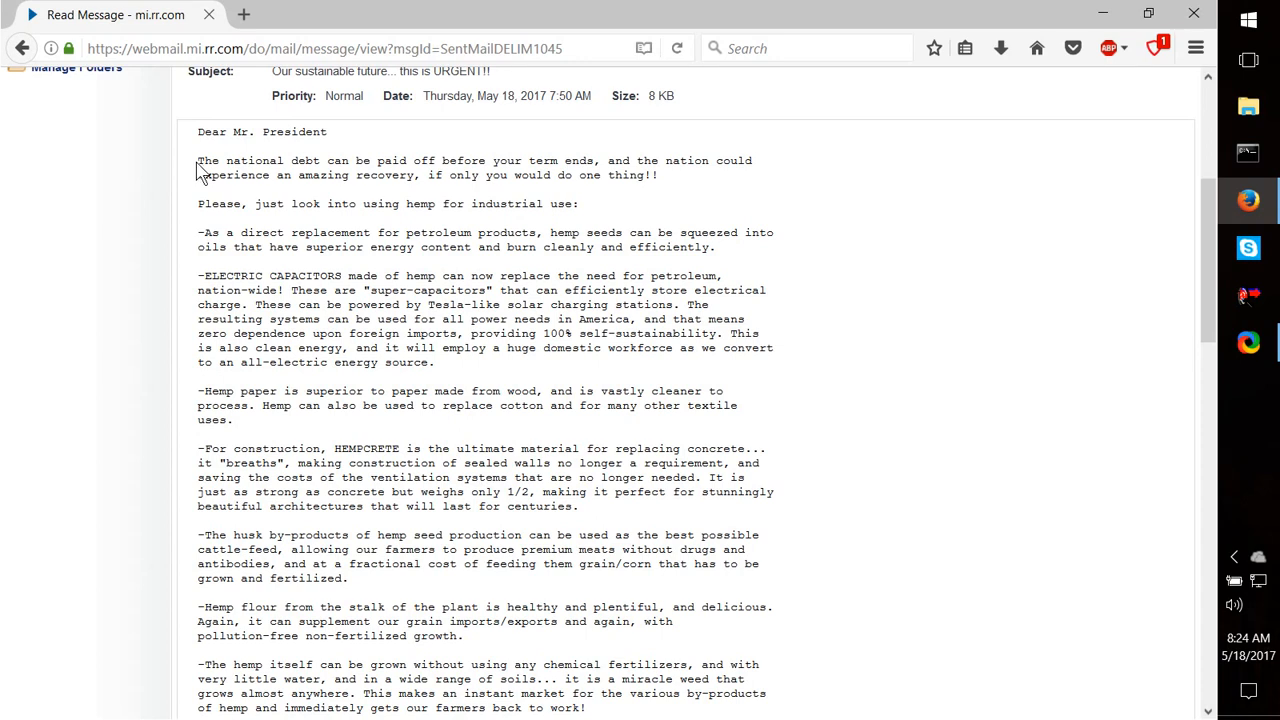
{"action": "mouse_move", "coordinate": [190, 222]}
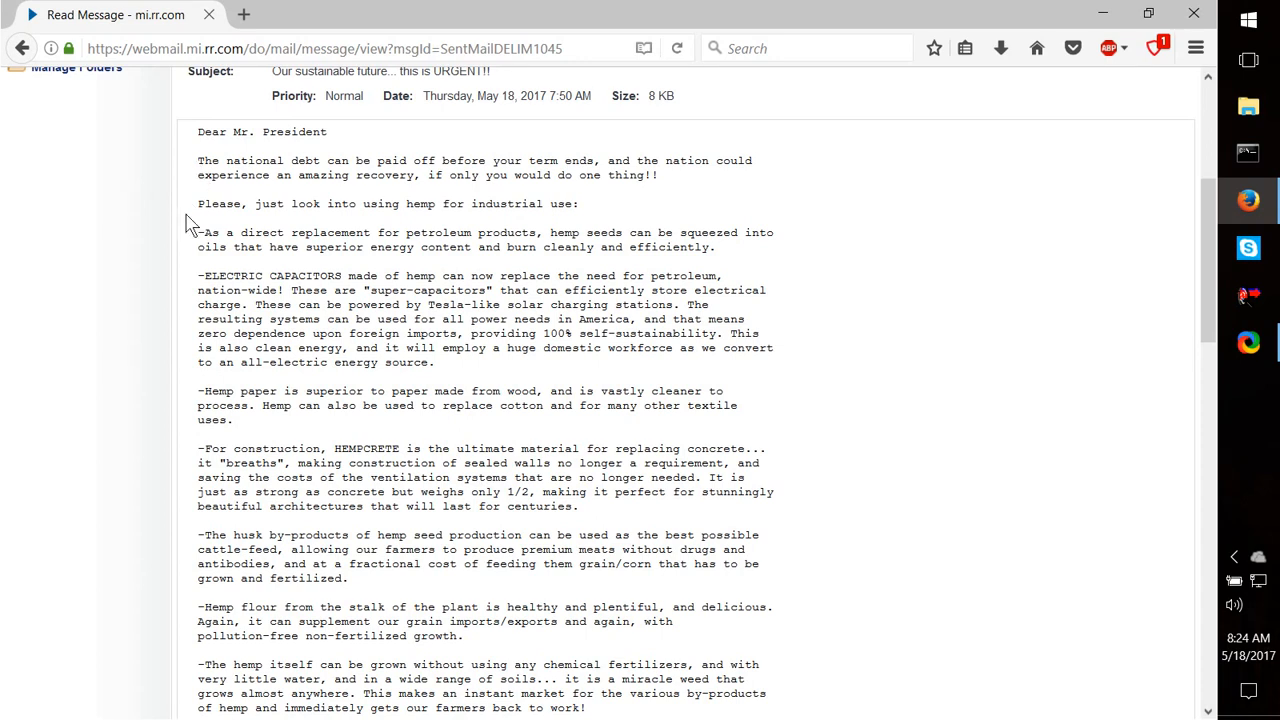
{"action": "mouse_move", "coordinate": [414, 204]}
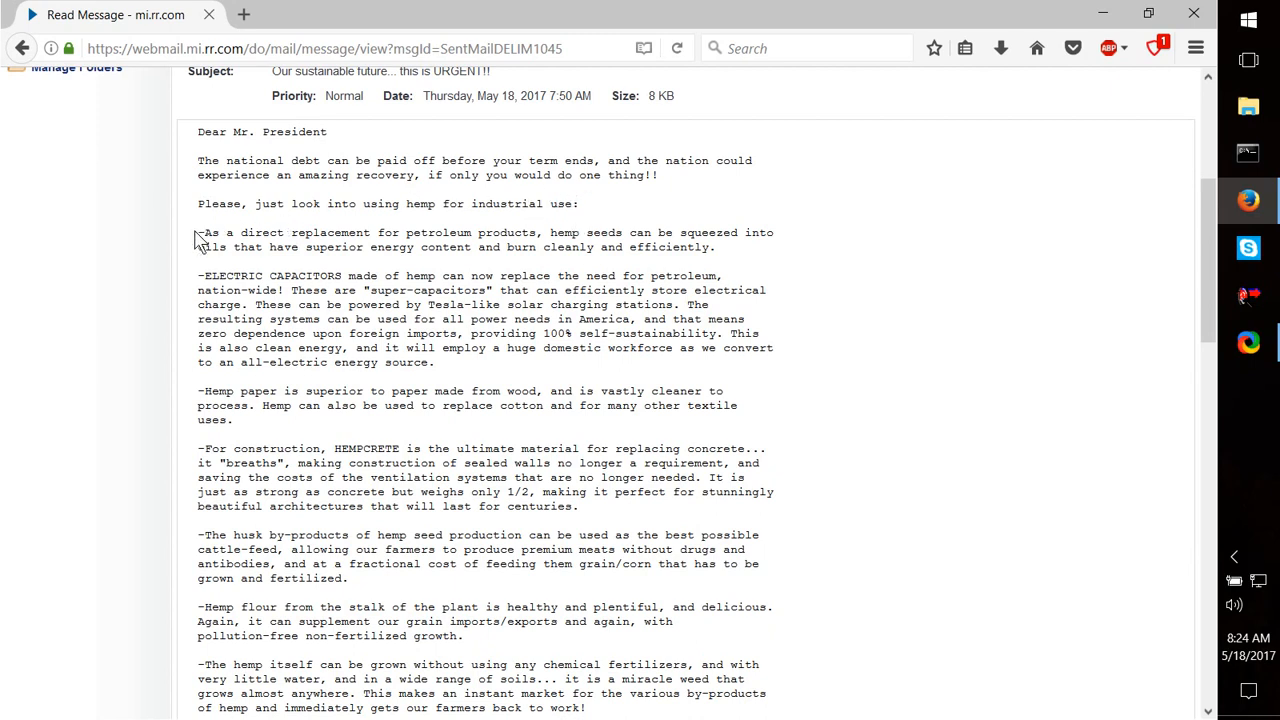
Highlight the '-As a direct replacement' paragraph on hemp oils replacing petroleum products
{"action": "double_click", "coordinate": [204, 244]}
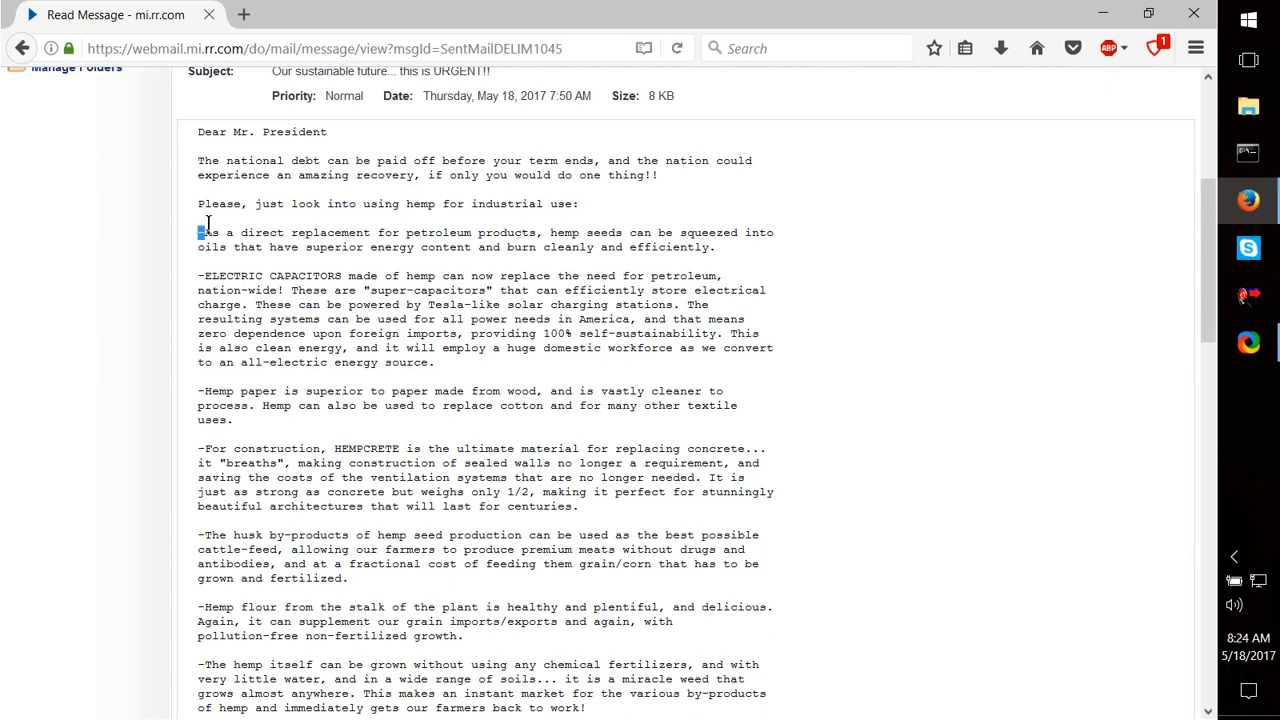
{"action": "left_click_drag", "start_coordinate": [196, 232], "coordinate": [714, 248]}
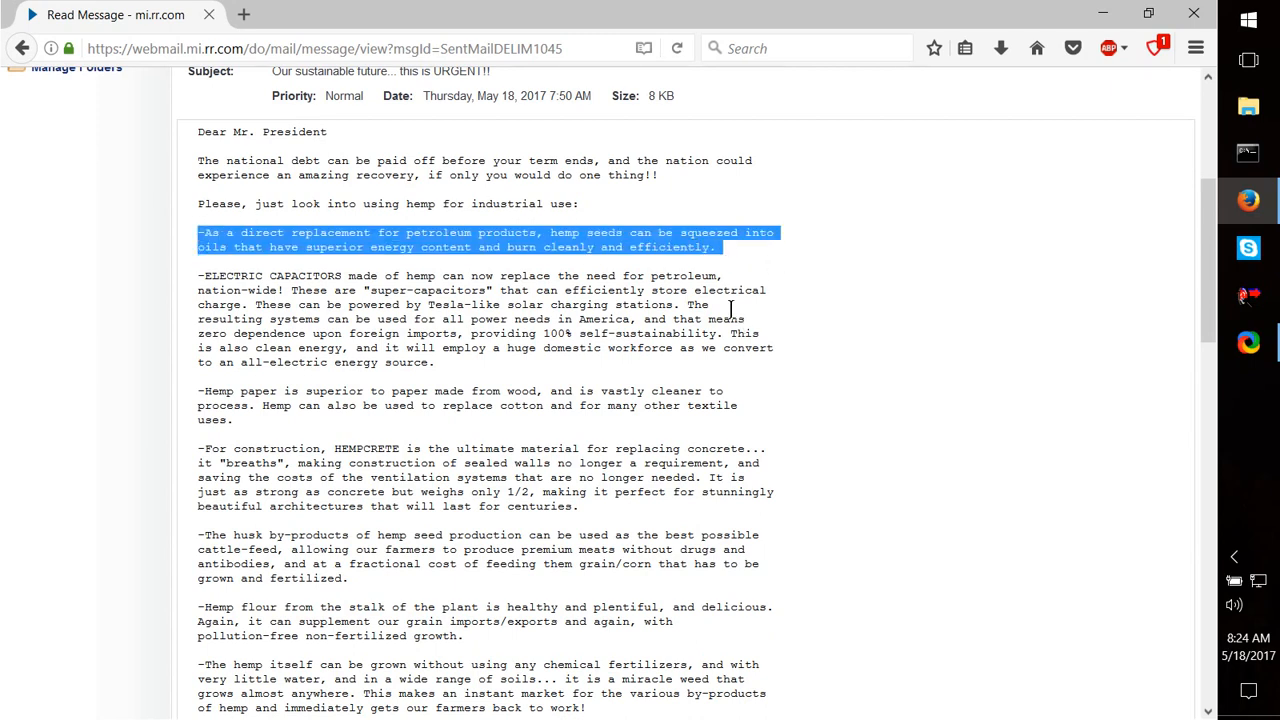
{"action": "mouse_move", "coordinate": [538, 498]}
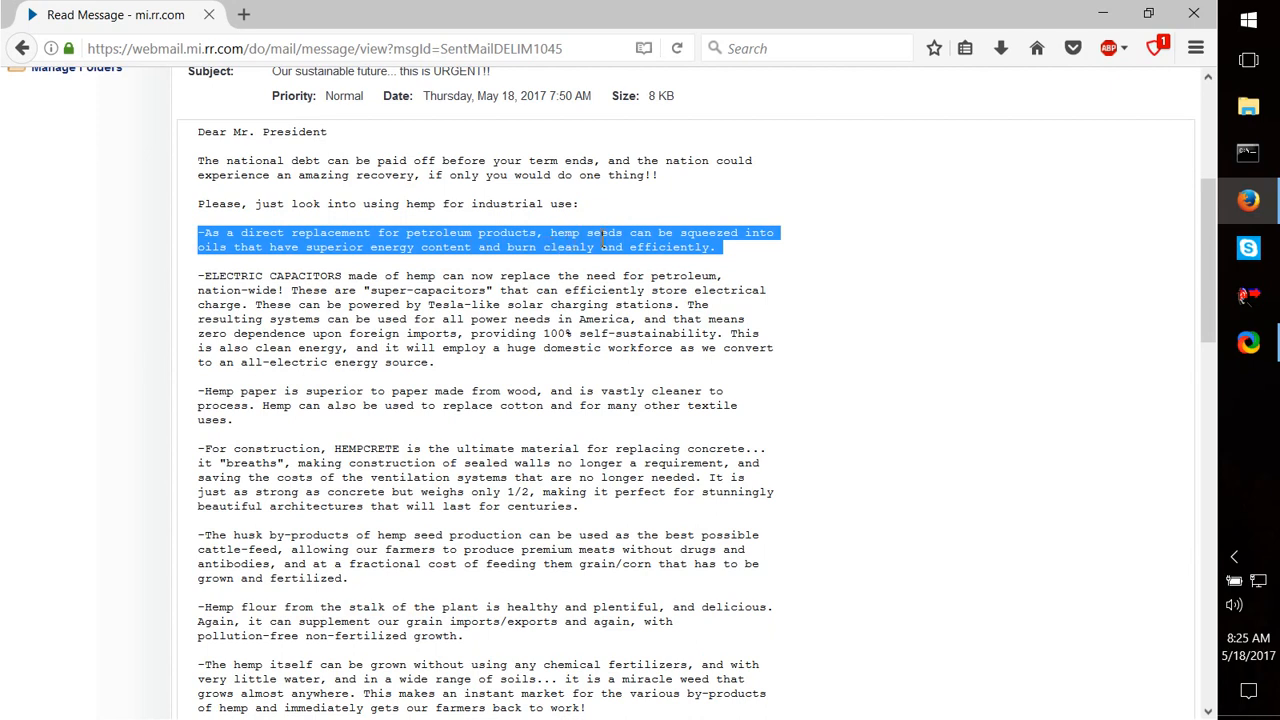
{"action": "mouse_move", "coordinate": [152, 320]}
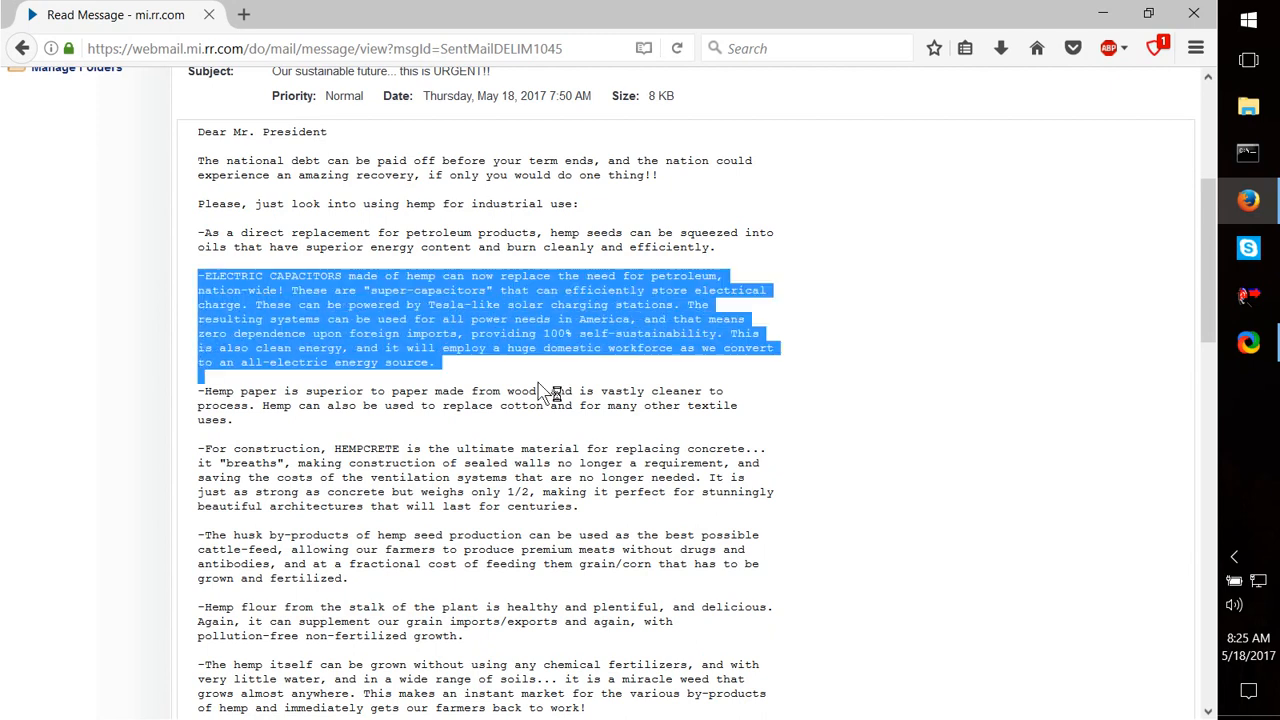
{"action": "mouse_move", "coordinate": [512, 392]}
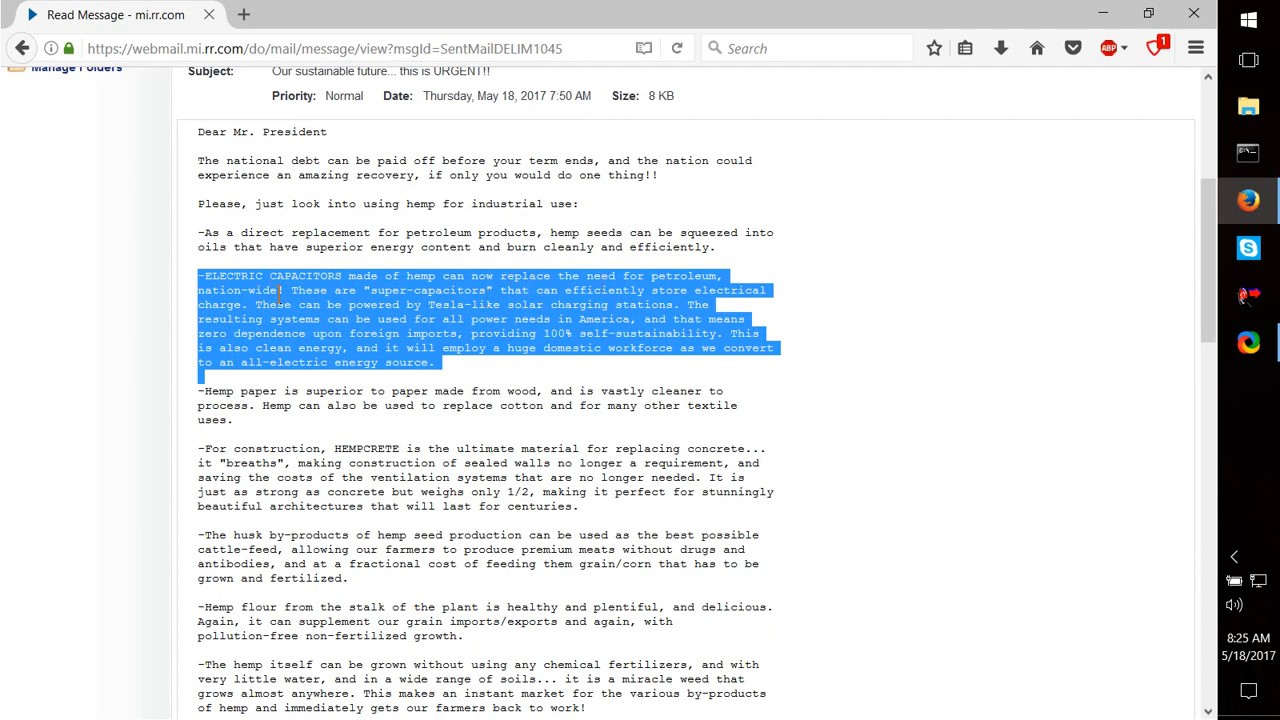
{"action": "mouse_move", "coordinate": [540, 276]}
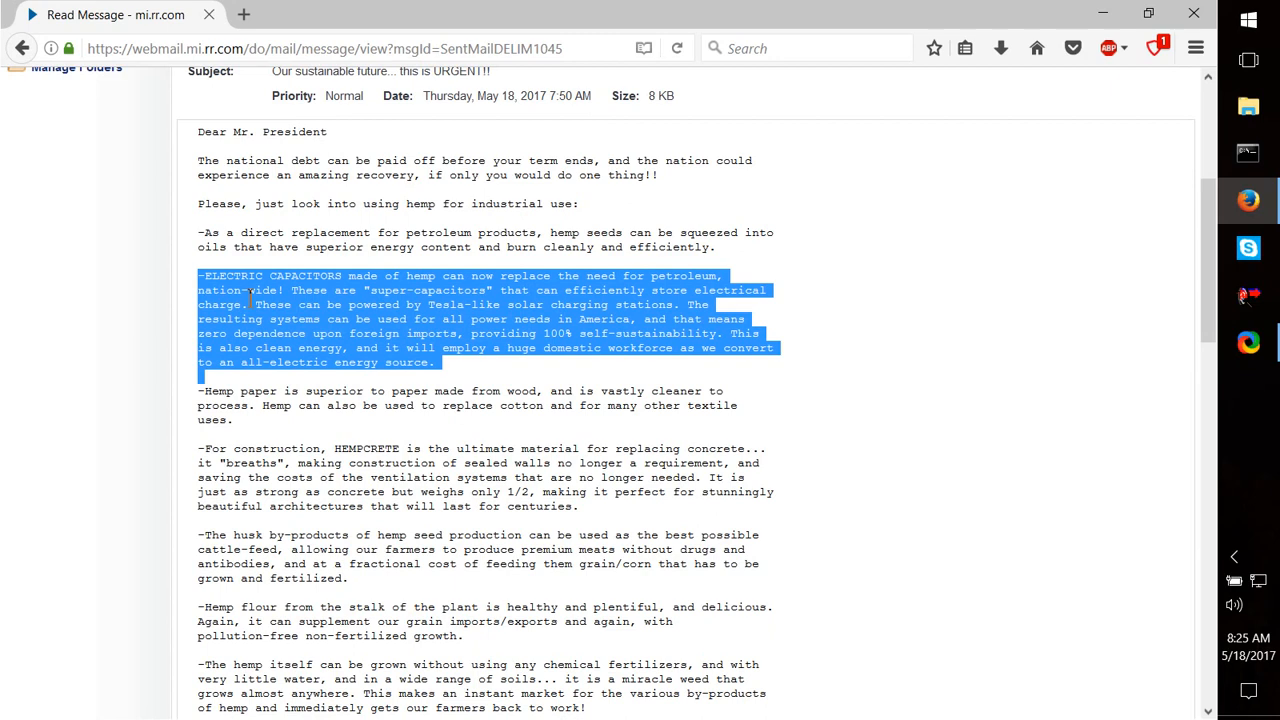
{"action": "mouse_move", "coordinate": [252, 320]}
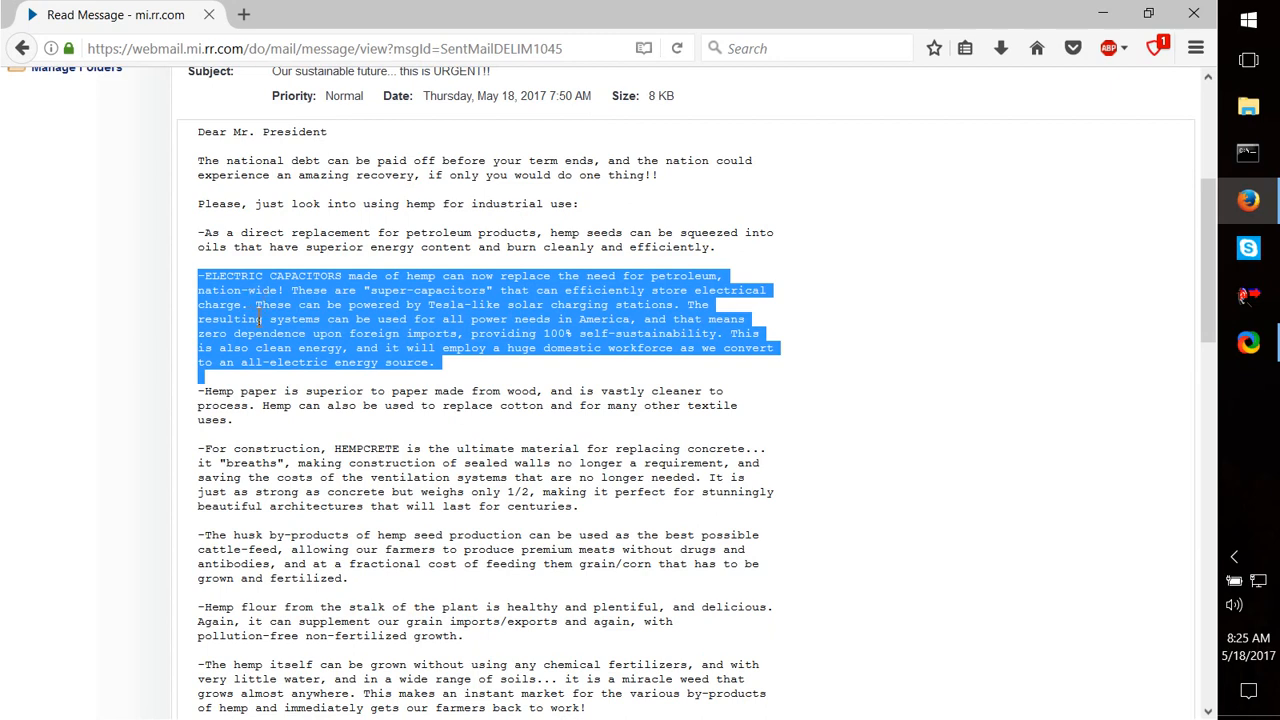
{"action": "mouse_move", "coordinate": [432, 320]}
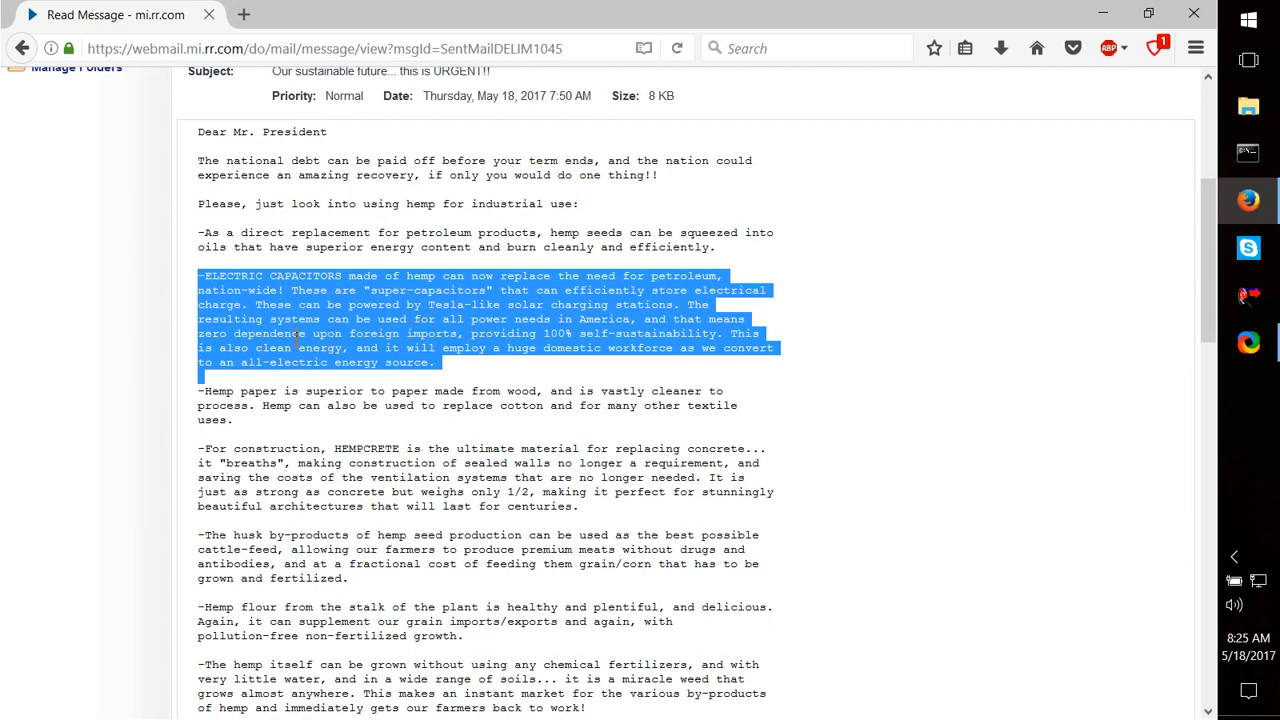
{"action": "mouse_move", "coordinate": [432, 332]}
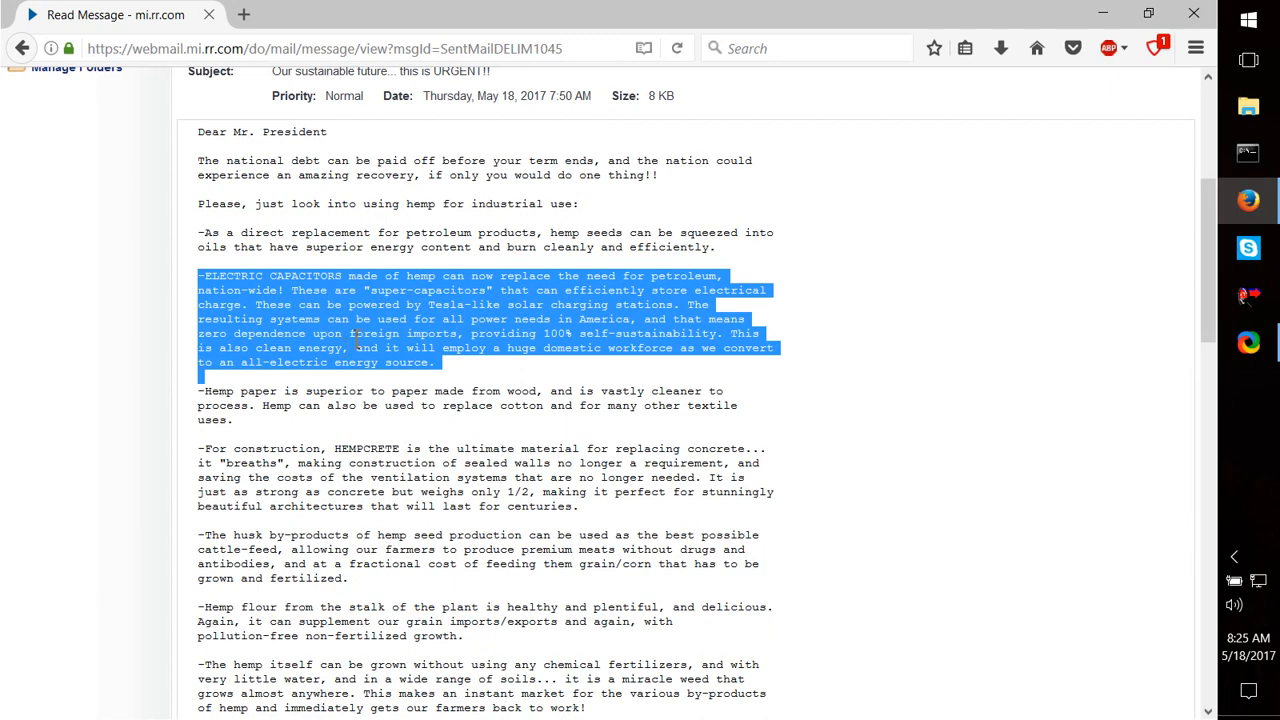
{"action": "mouse_move", "coordinate": [942, 160]}
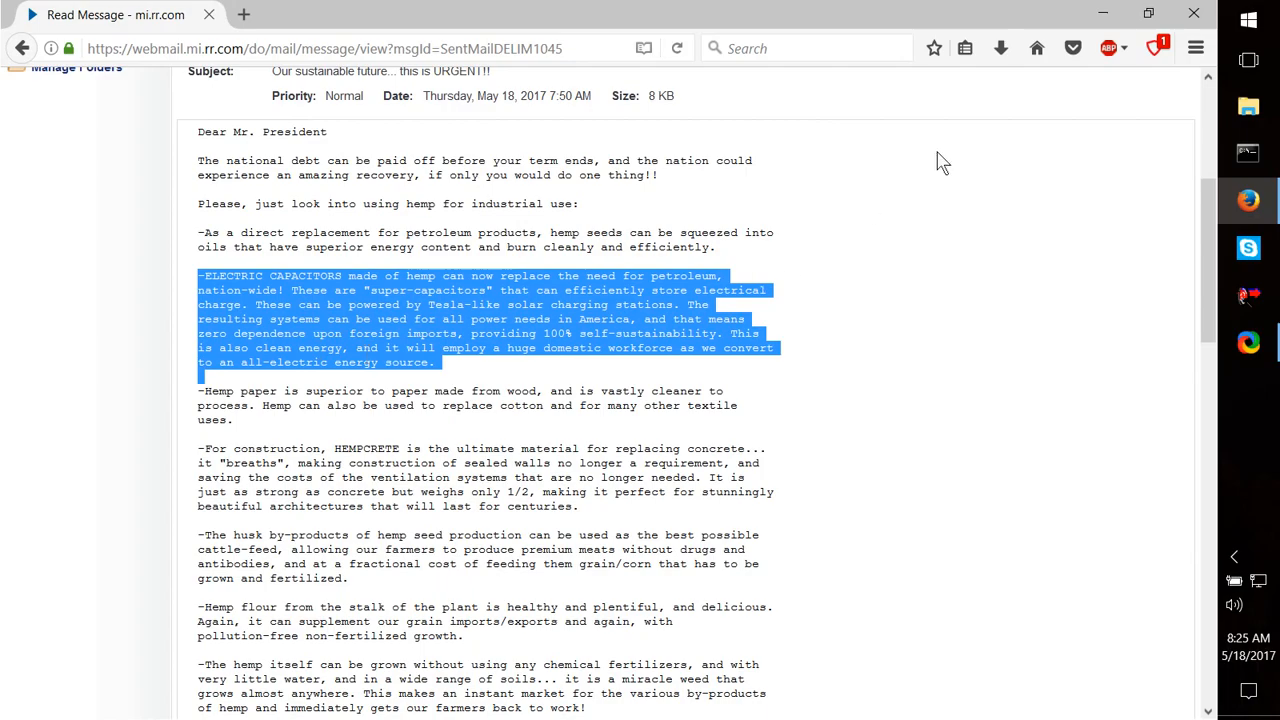